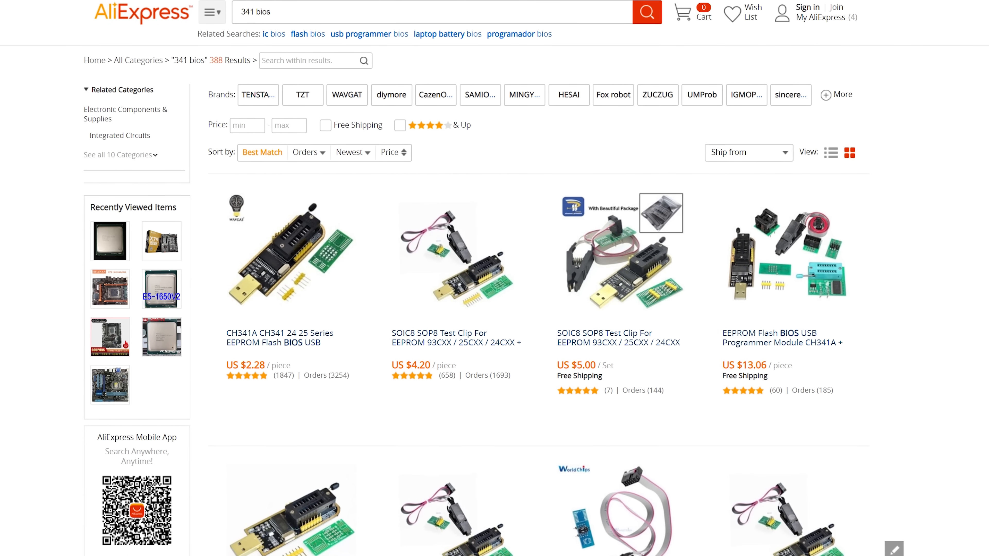
# - Allow the TL866 driver to install and open the Select Device chip list
pyautogui.click(286, 256)
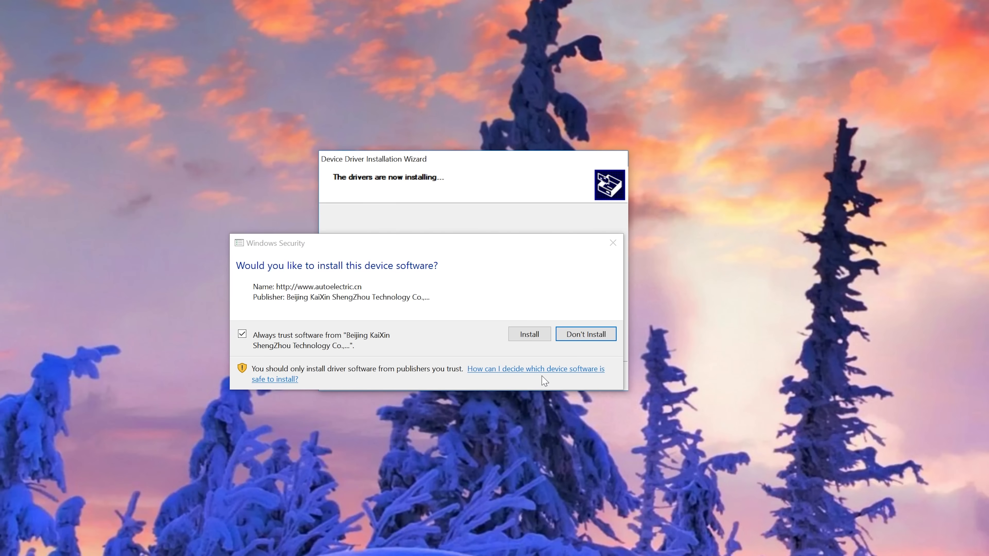
pyautogui.click(530, 334)
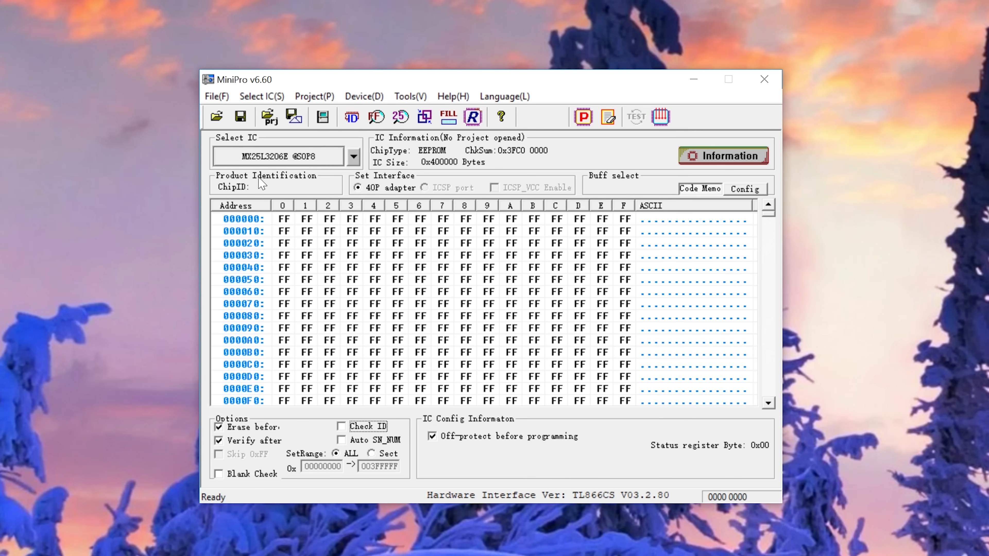
pyautogui.click(354, 156)
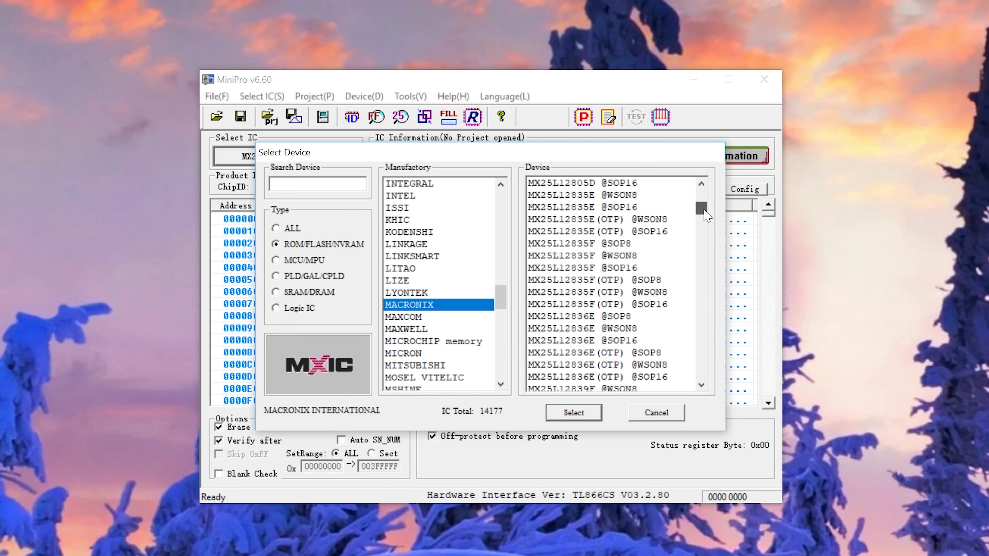
pyautogui.scroll(-3)
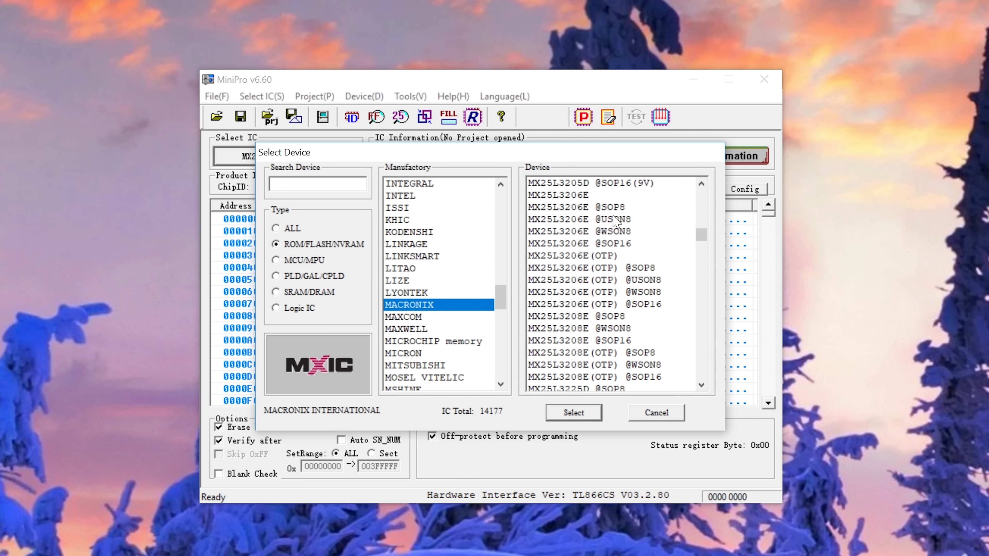
pyautogui.click(574, 413)
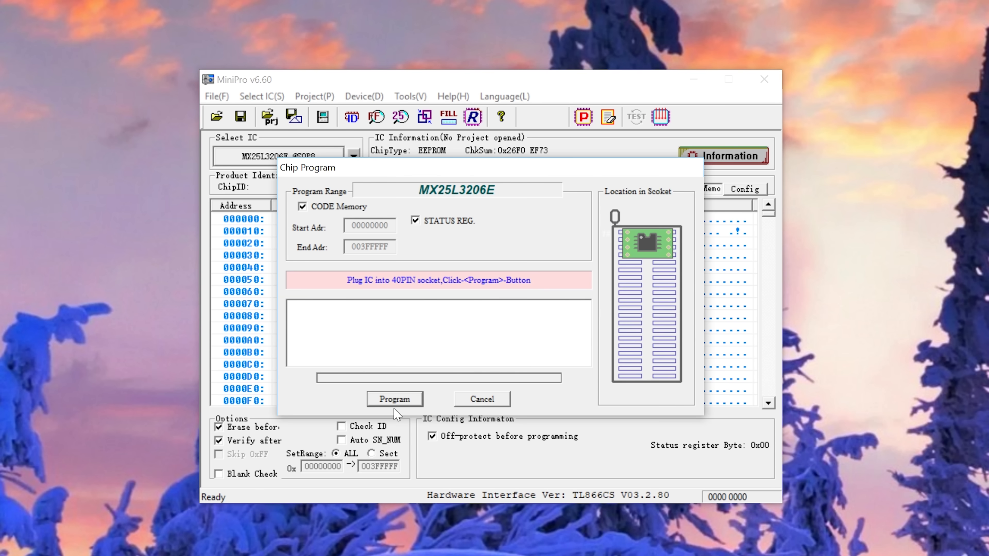
# - Program the MX25L3206E with the BIOS image until 'Programming successful', then close the dialog
pyautogui.click(395, 398)
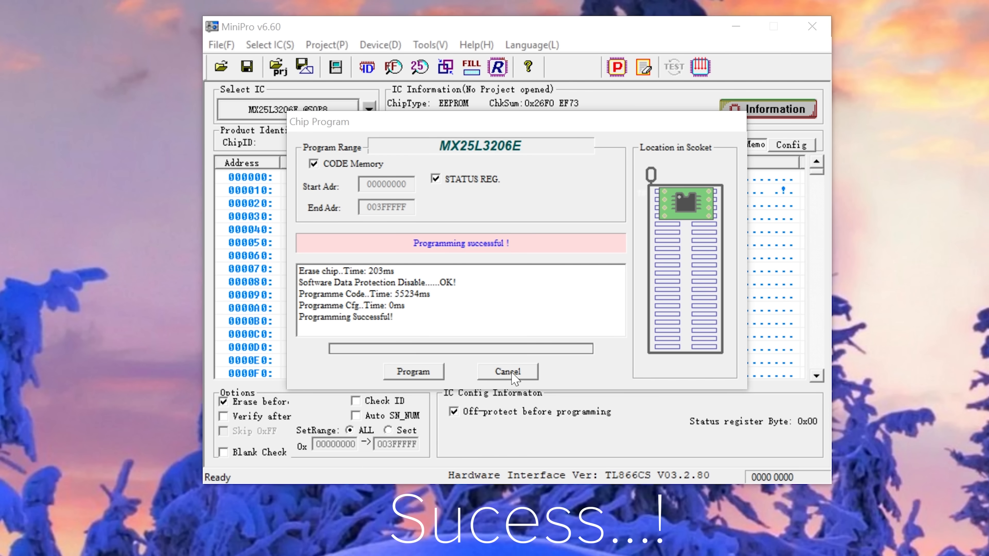
pyautogui.click(414, 372)
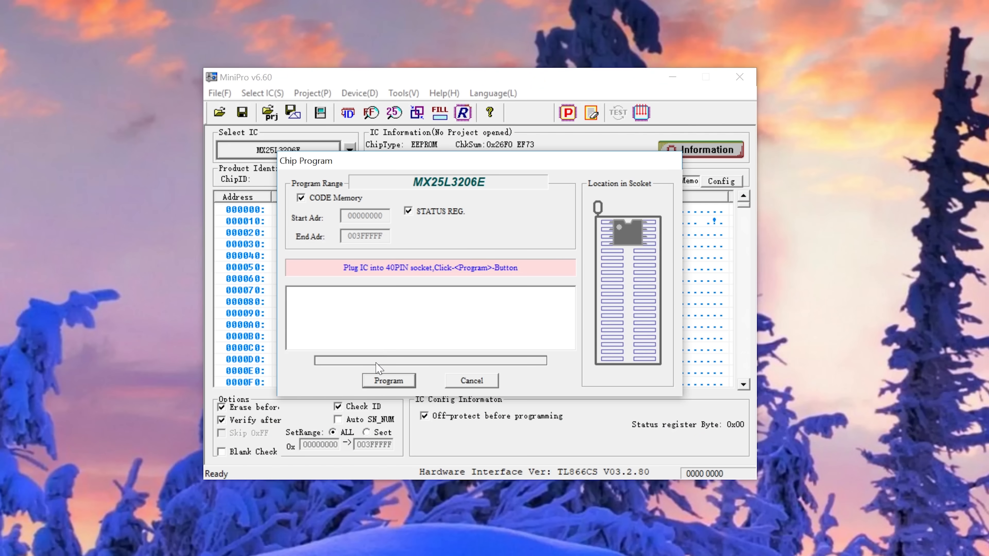
# - Attempt a second write, hit the OverCurrent Protection error, and close the dialog
pyautogui.click(388, 380)
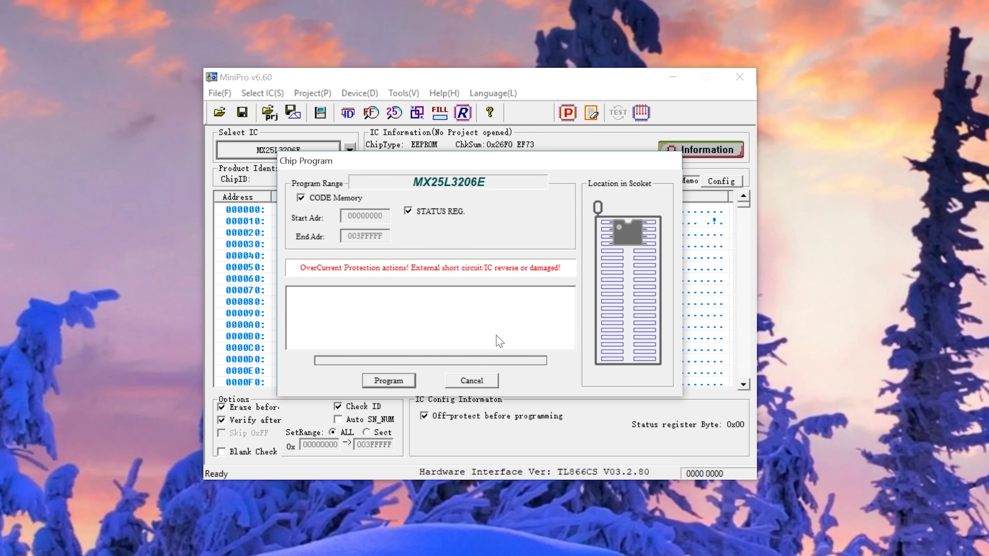
pyautogui.click(472, 380)
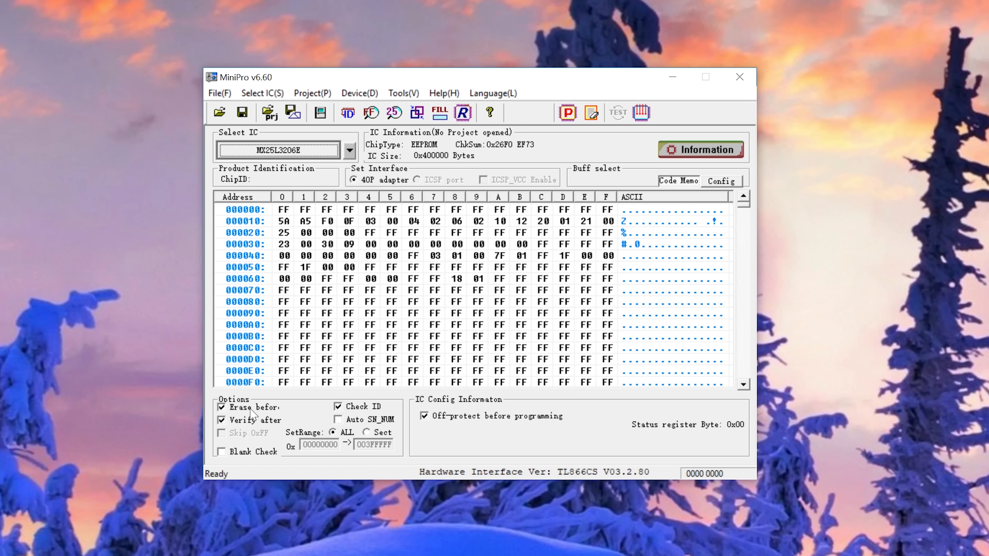
pyautogui.moveTo(451, 422)
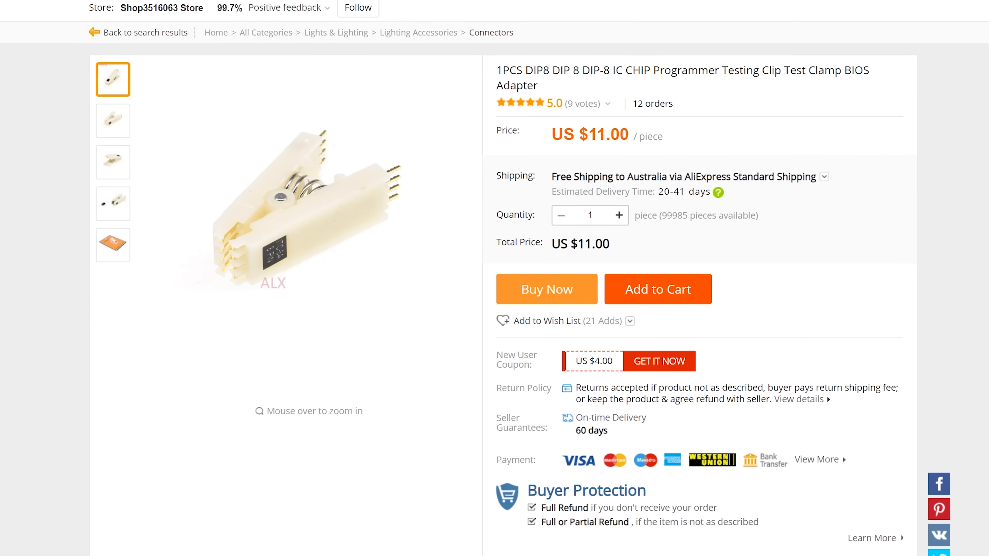
# - Scroll the AliExpress DIP8 IC test clip listing priced at US $11.00
pyautogui.scroll(-3)
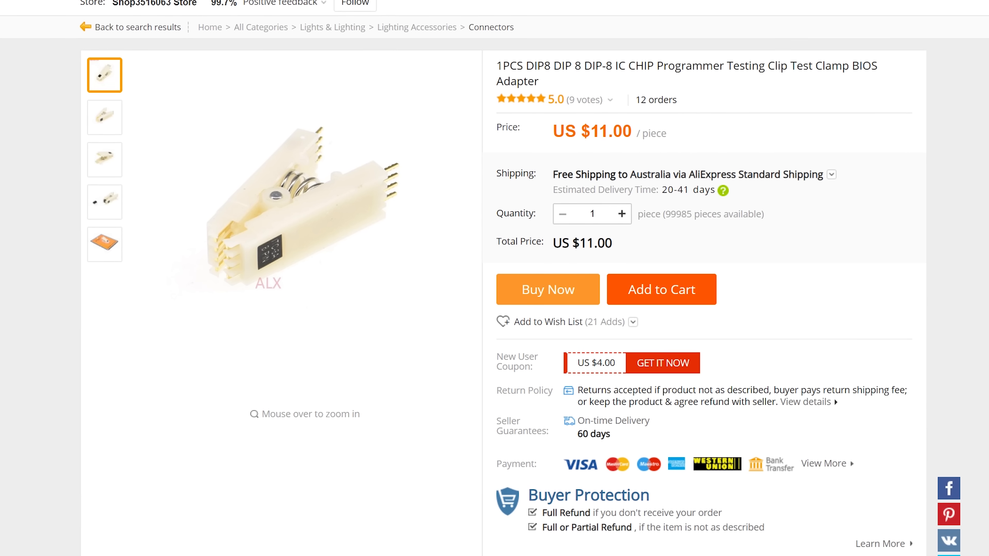